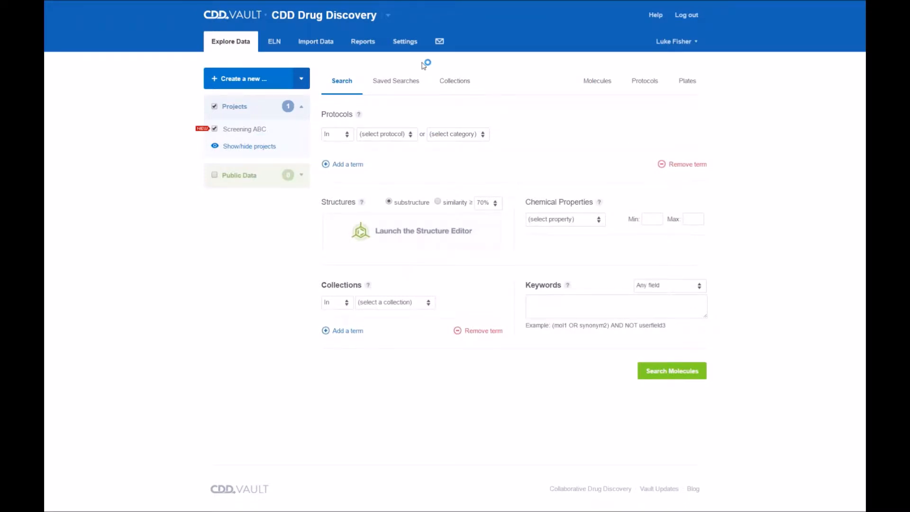
{"action": "mouse_move", "coordinate": [404, 42]}
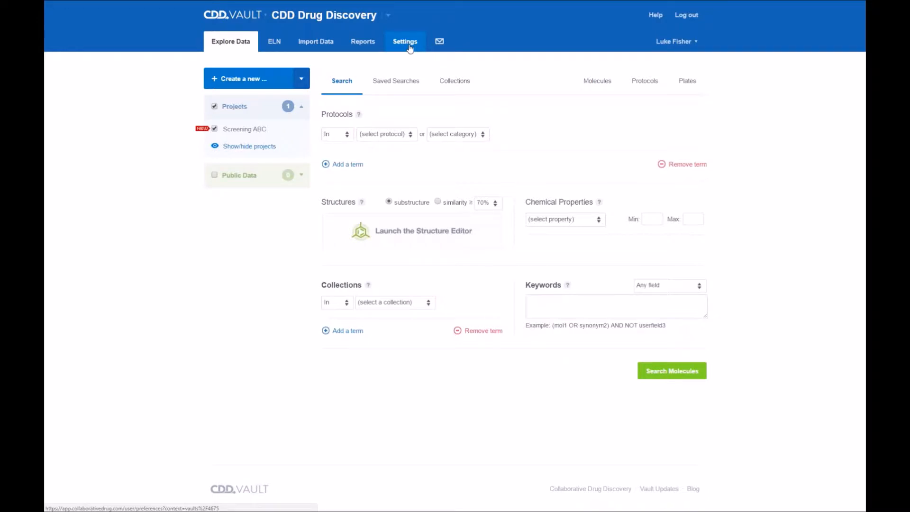
Open the vault-wide Settings and show the Batch Fields list
{"action": "left_click", "coordinate": [404, 41]}
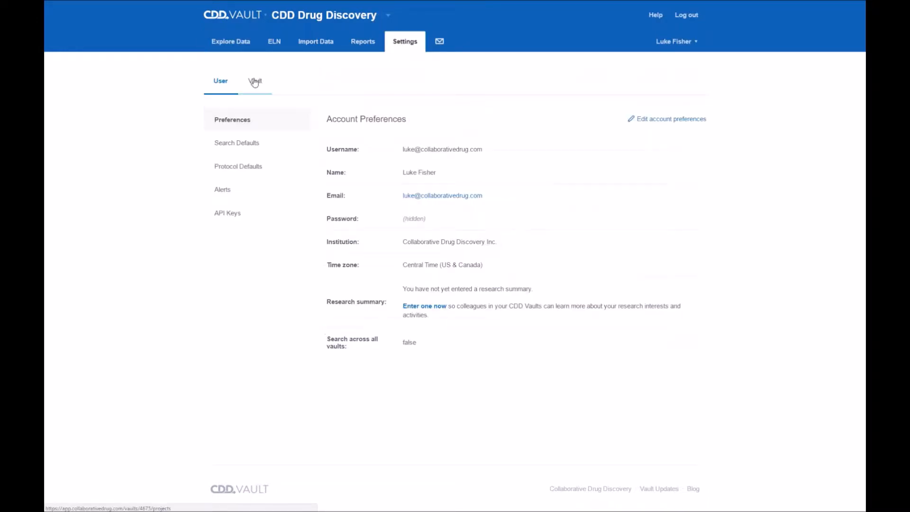
{"action": "left_click", "coordinate": [255, 81]}
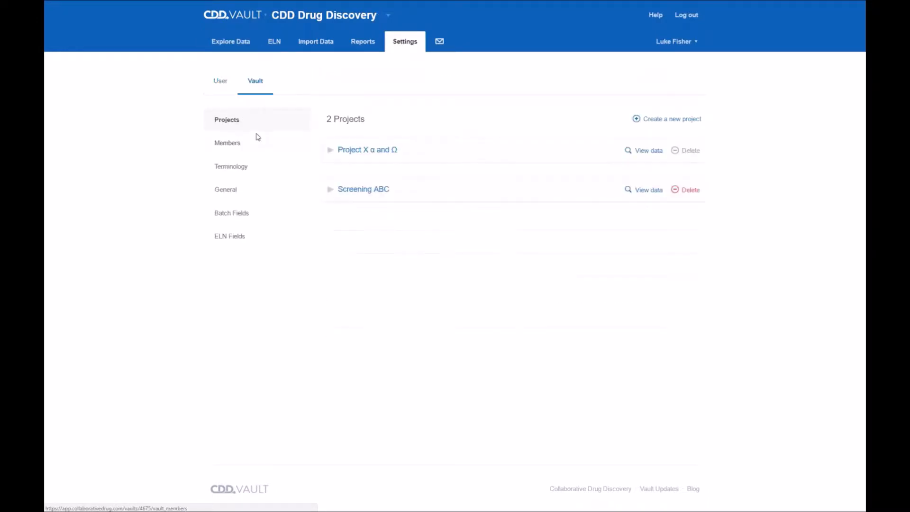
{"action": "left_click", "coordinate": [231, 213]}
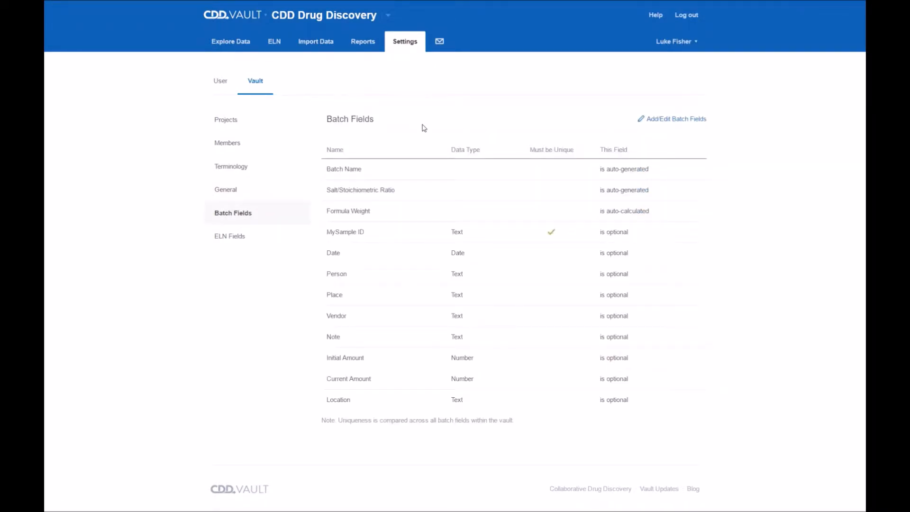
{"action": "mouse_move", "coordinate": [461, 313]}
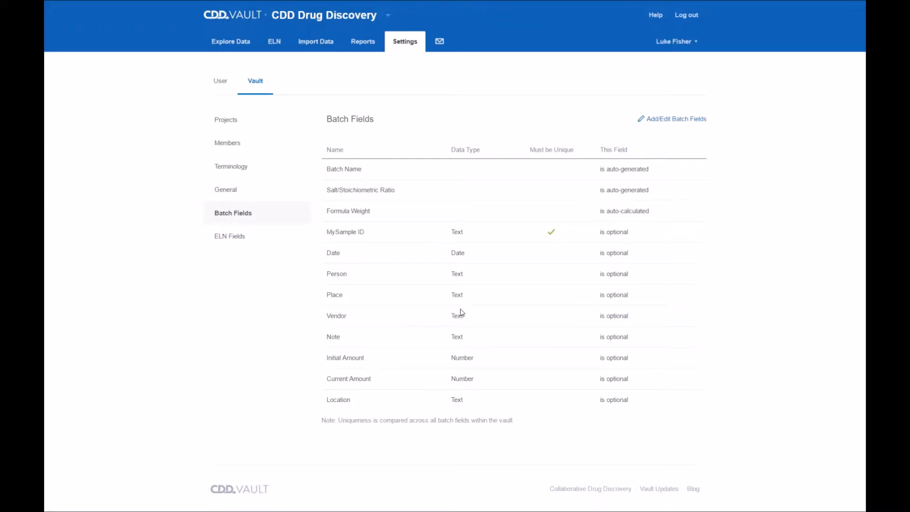
{"action": "mouse_move", "coordinate": [461, 308]}
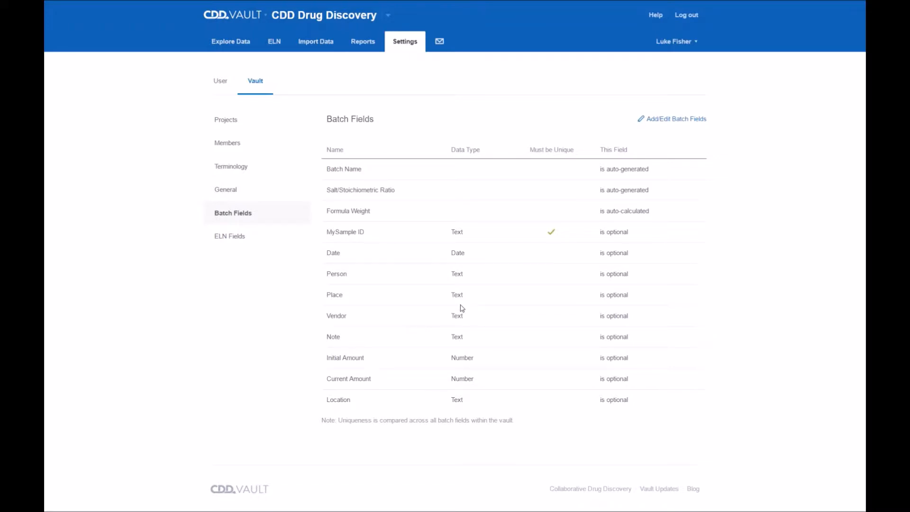
{"action": "mouse_move", "coordinate": [417, 275]}
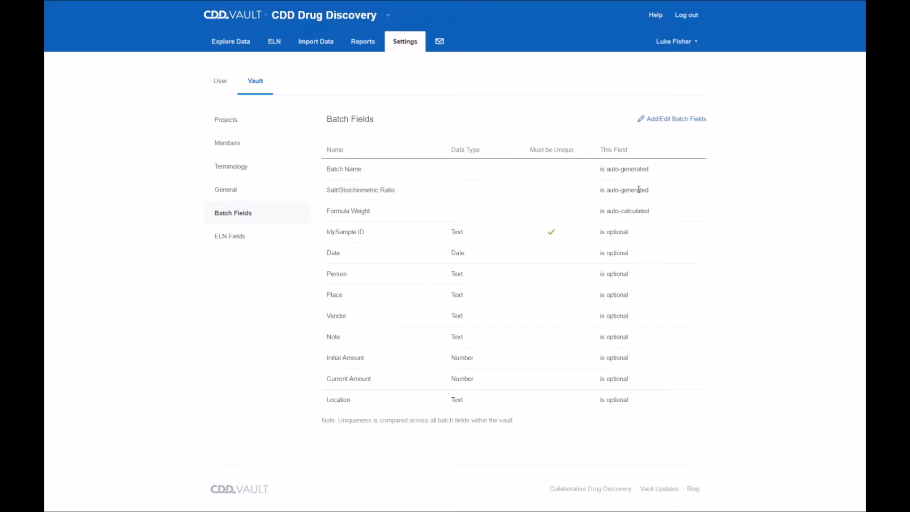
{"action": "mouse_move", "coordinate": [677, 118]}
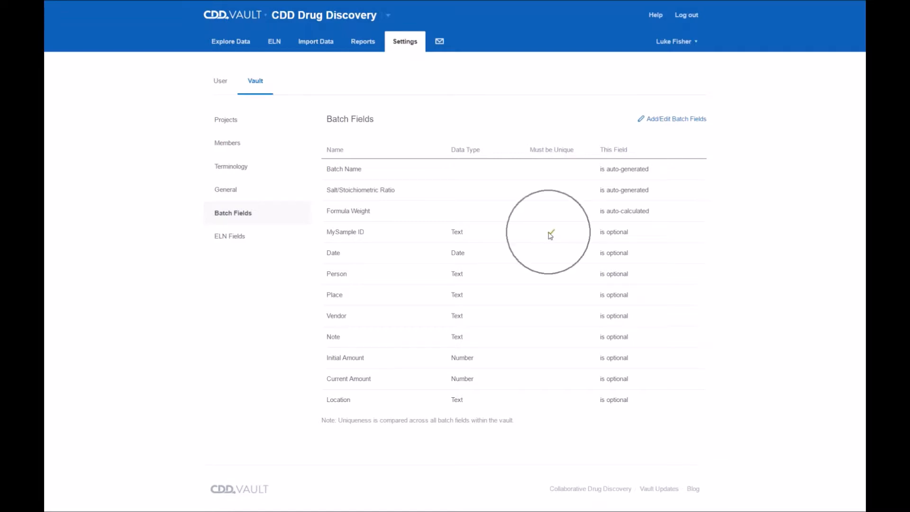
{"action": "left_click", "coordinate": [550, 232]}
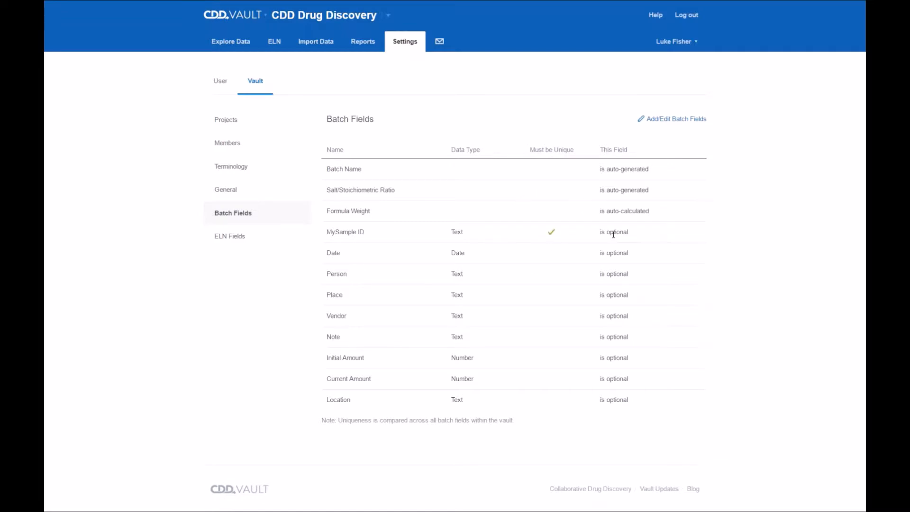
{"action": "mouse_move", "coordinate": [568, 434]}
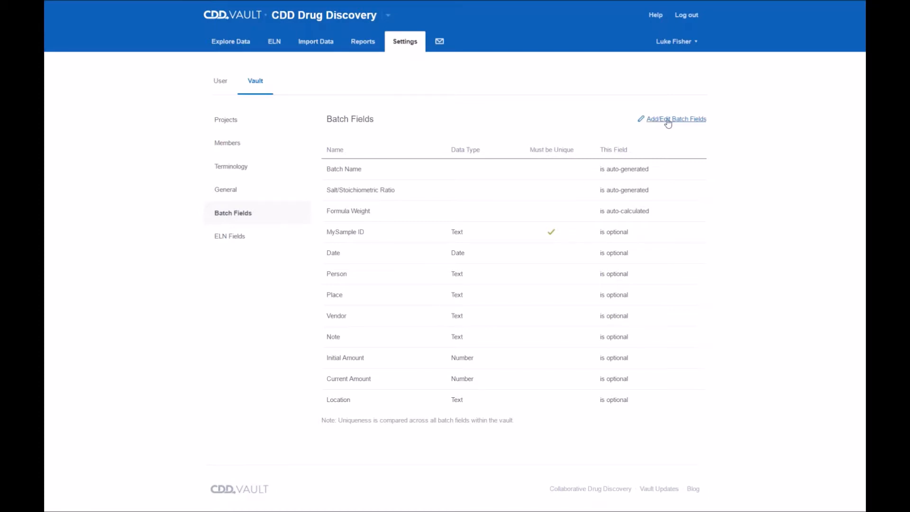
Open the batch field editor and add a new field row named 'SampleID'
{"action": "left_click", "coordinate": [675, 119]}
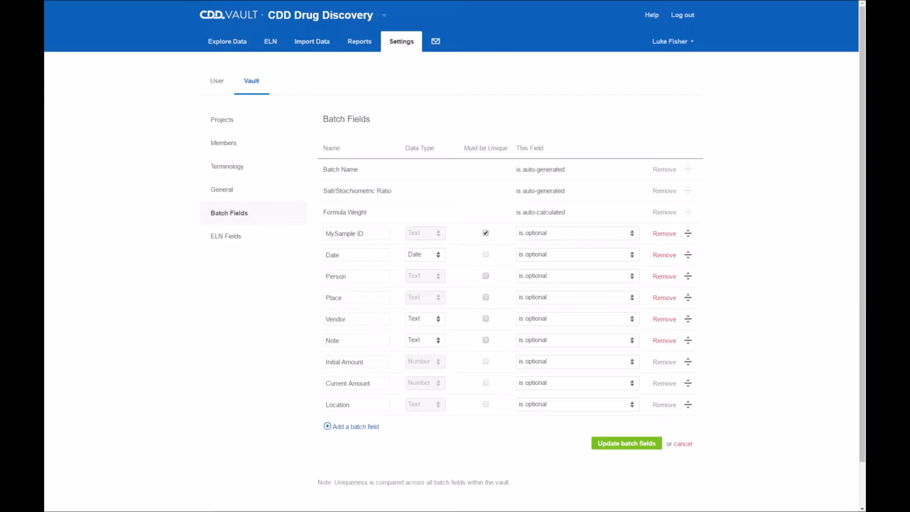
{"action": "left_click", "coordinate": [356, 426]}
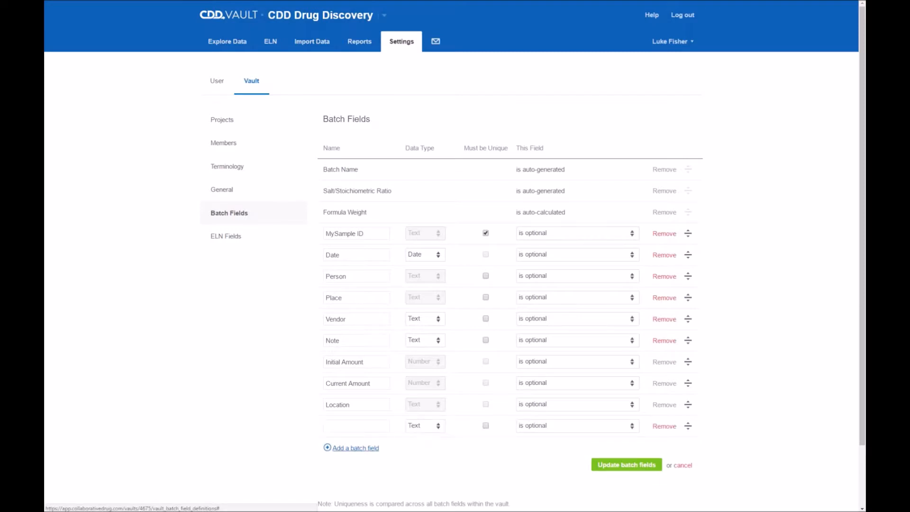
{"action": "left_click", "coordinate": [356, 426]}
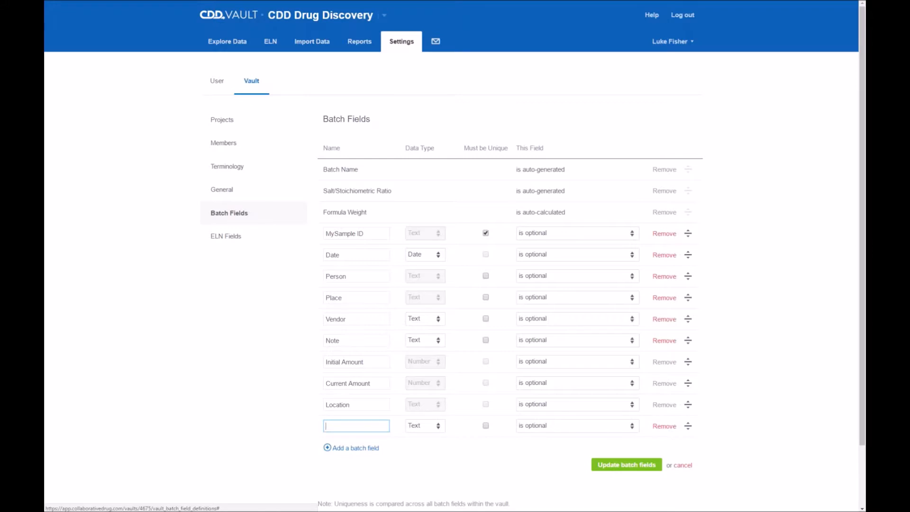
{"action": "type", "text": "Sam"}
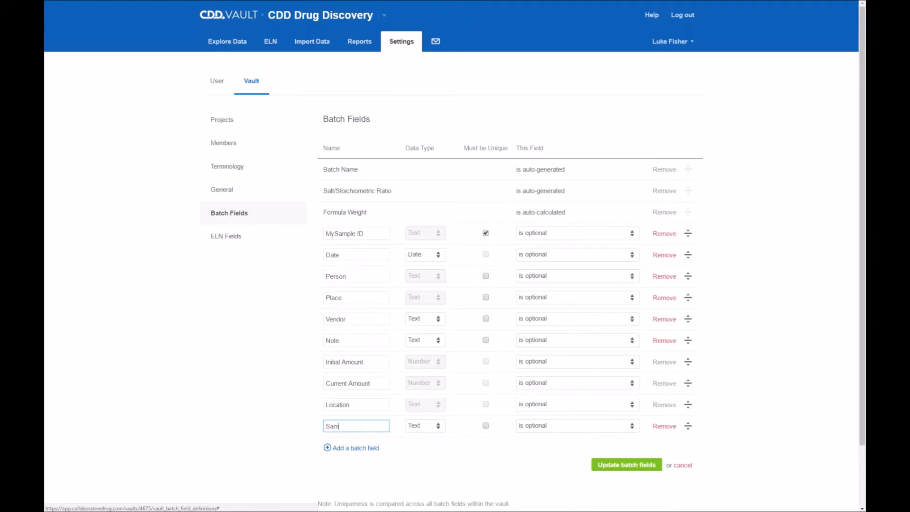
{"action": "type", "text": "pleID"}
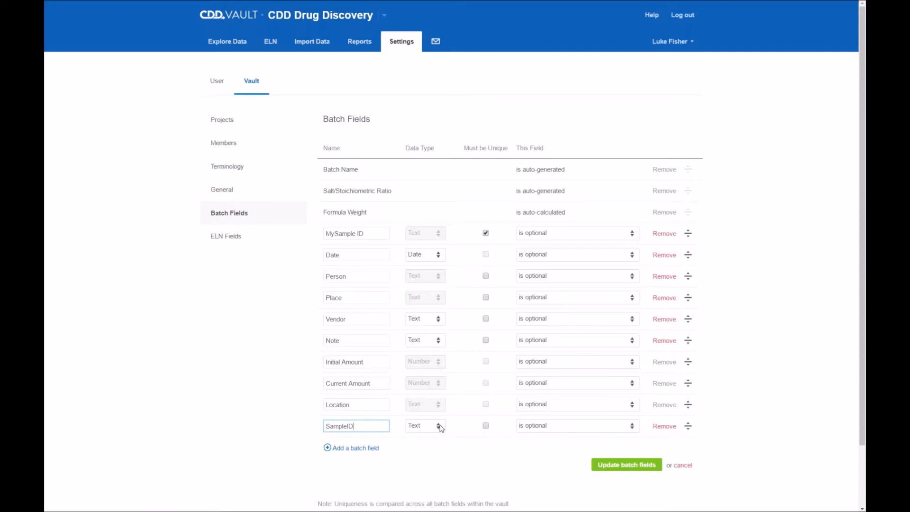
{"action": "left_click", "coordinate": [424, 426]}
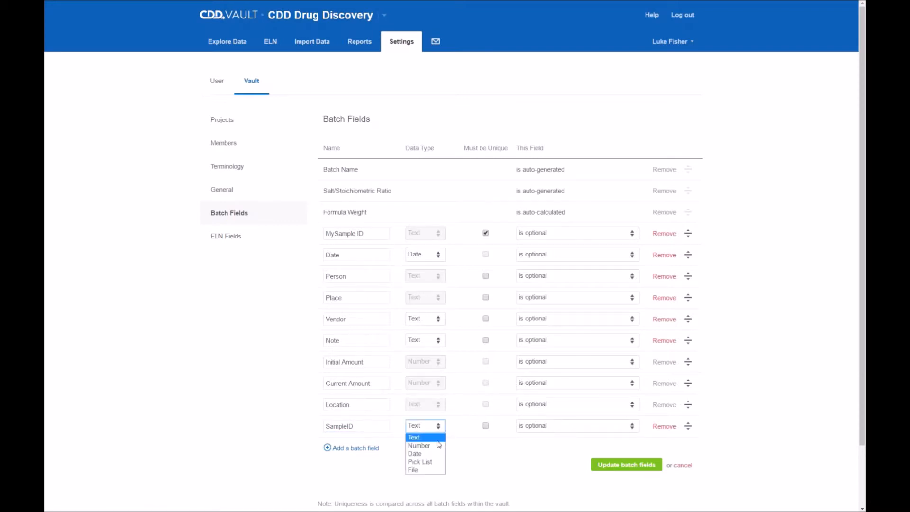
{"action": "mouse_move", "coordinate": [419, 445]}
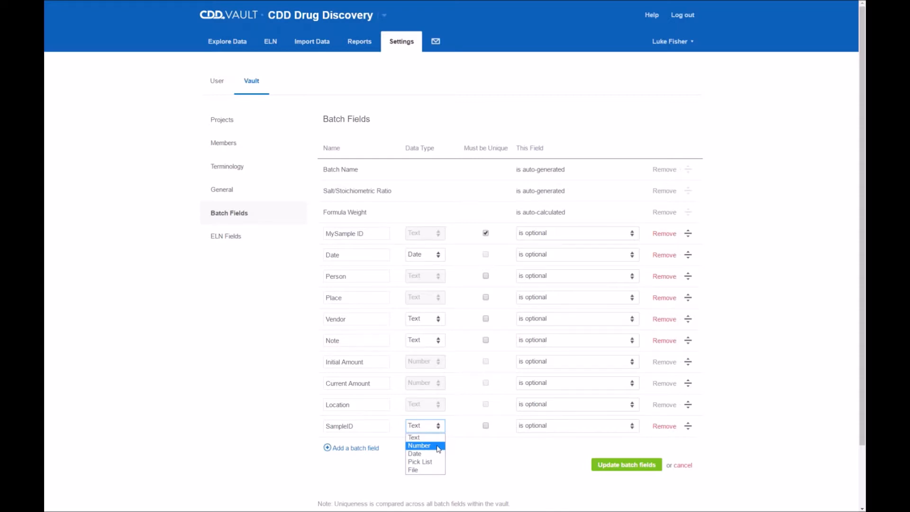
{"action": "mouse_move", "coordinate": [414, 437]}
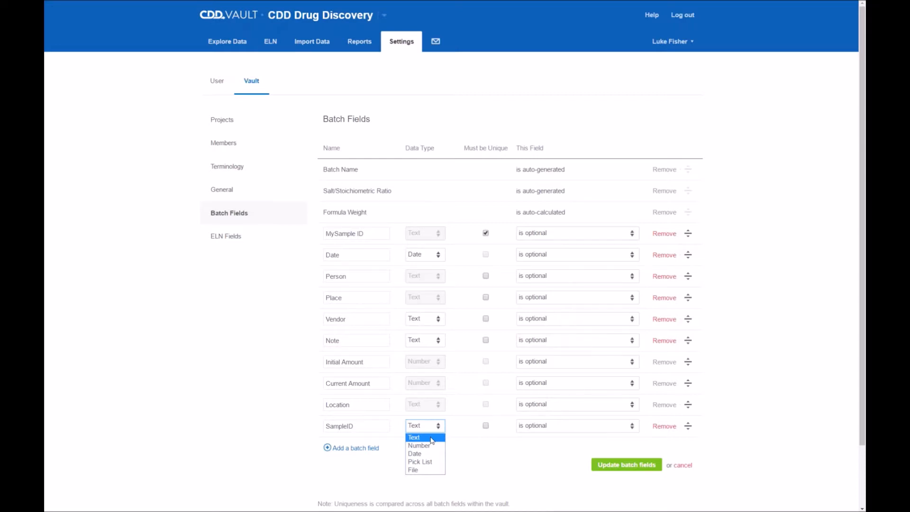
{"action": "mouse_move", "coordinate": [419, 445]}
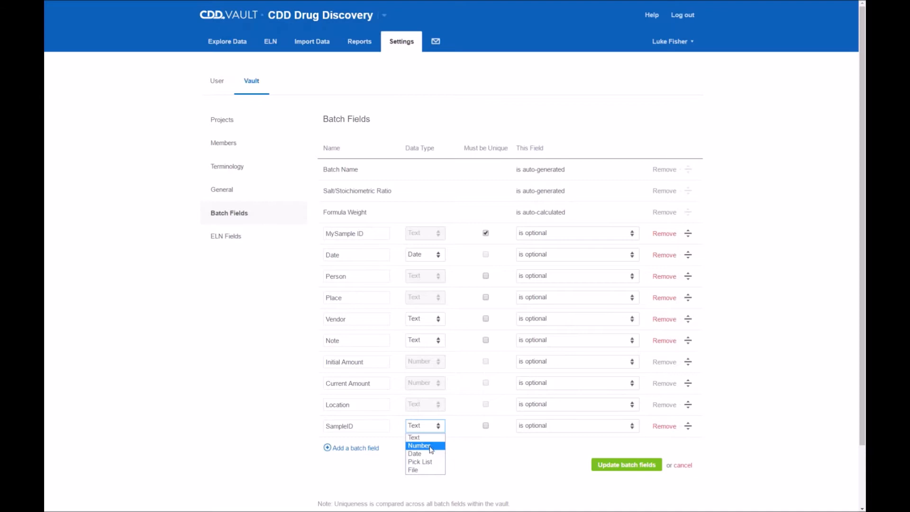
{"action": "mouse_move", "coordinate": [425, 461]}
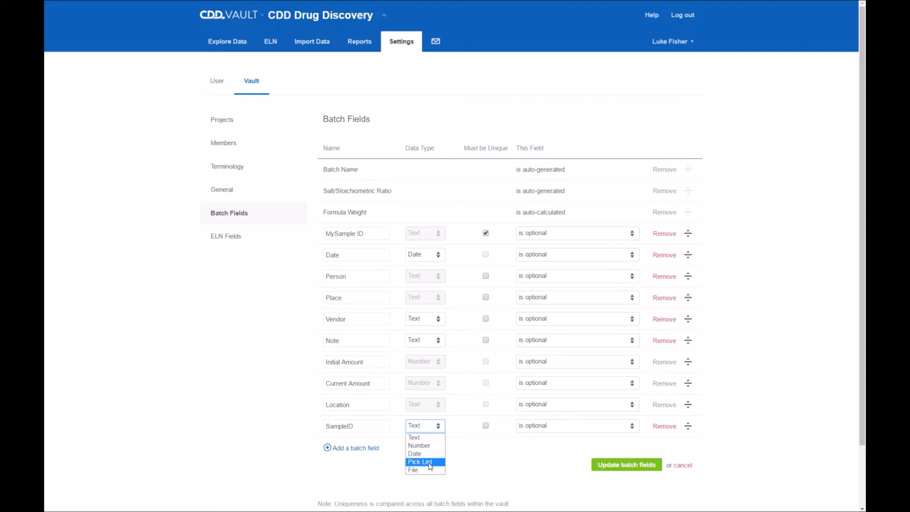
{"action": "mouse_move", "coordinate": [413, 469]}
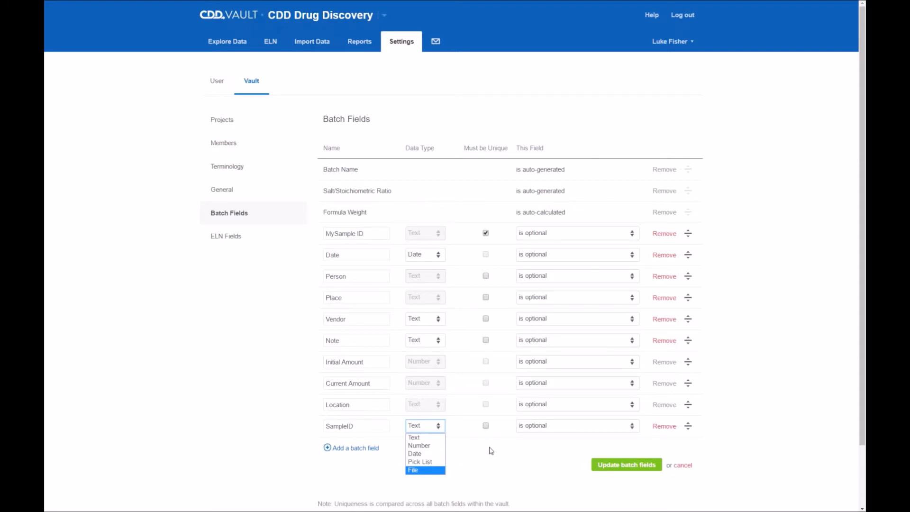
{"action": "left_click", "coordinate": [424, 426]}
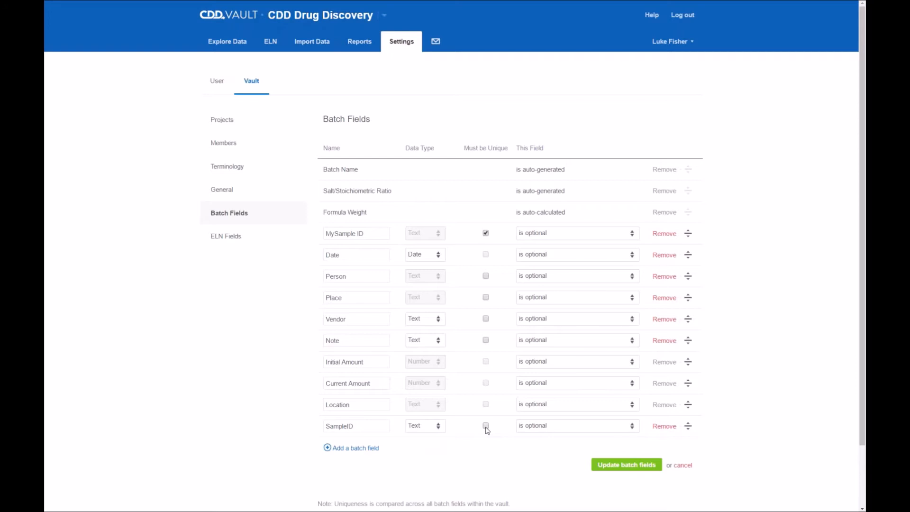
Submit the batch field edits containing the SampleID text field with Update batch fields
{"action": "scroll", "scroll_direction": "down", "scroll_amount": 3}
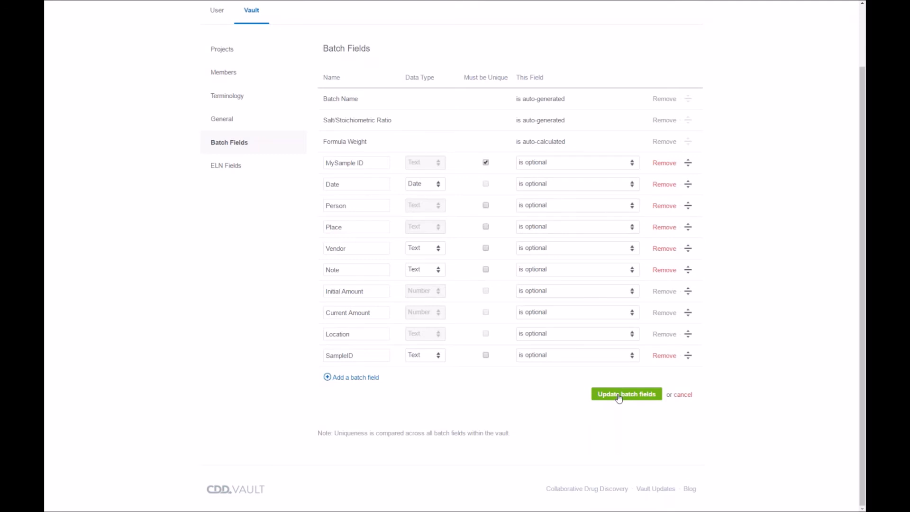
{"action": "left_click", "coordinate": [626, 393]}
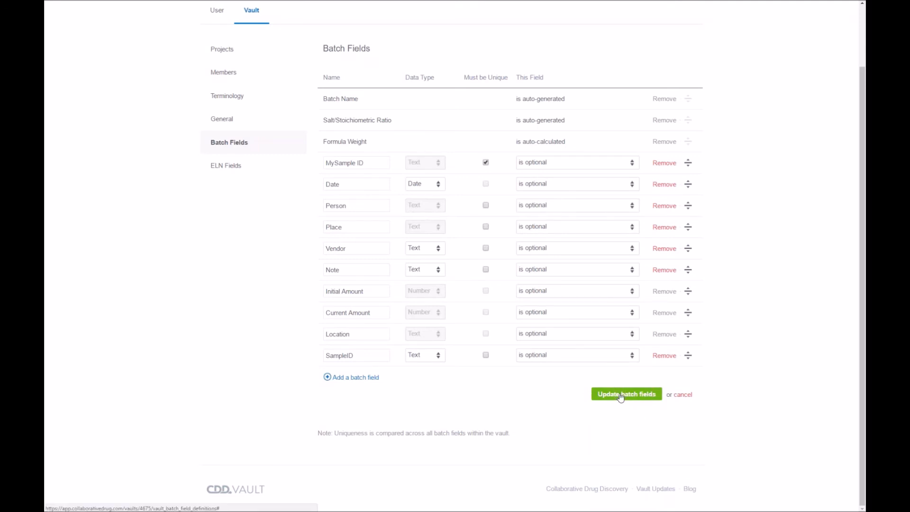
{"action": "mouse_move", "coordinate": [682, 394]}
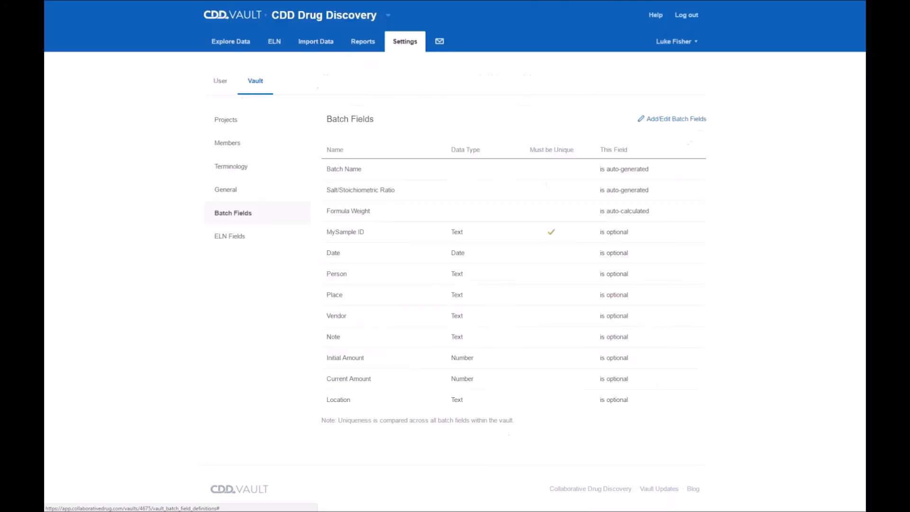
{"action": "mouse_move", "coordinate": [357, 240]}
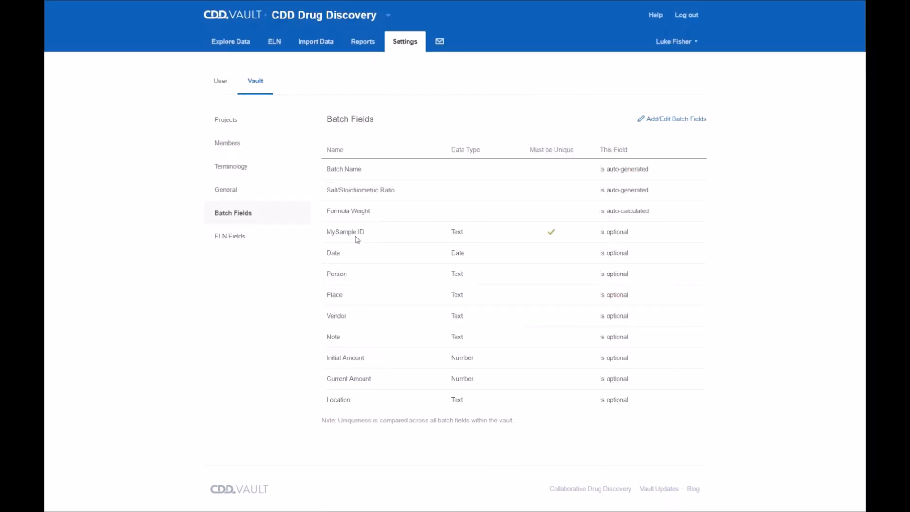